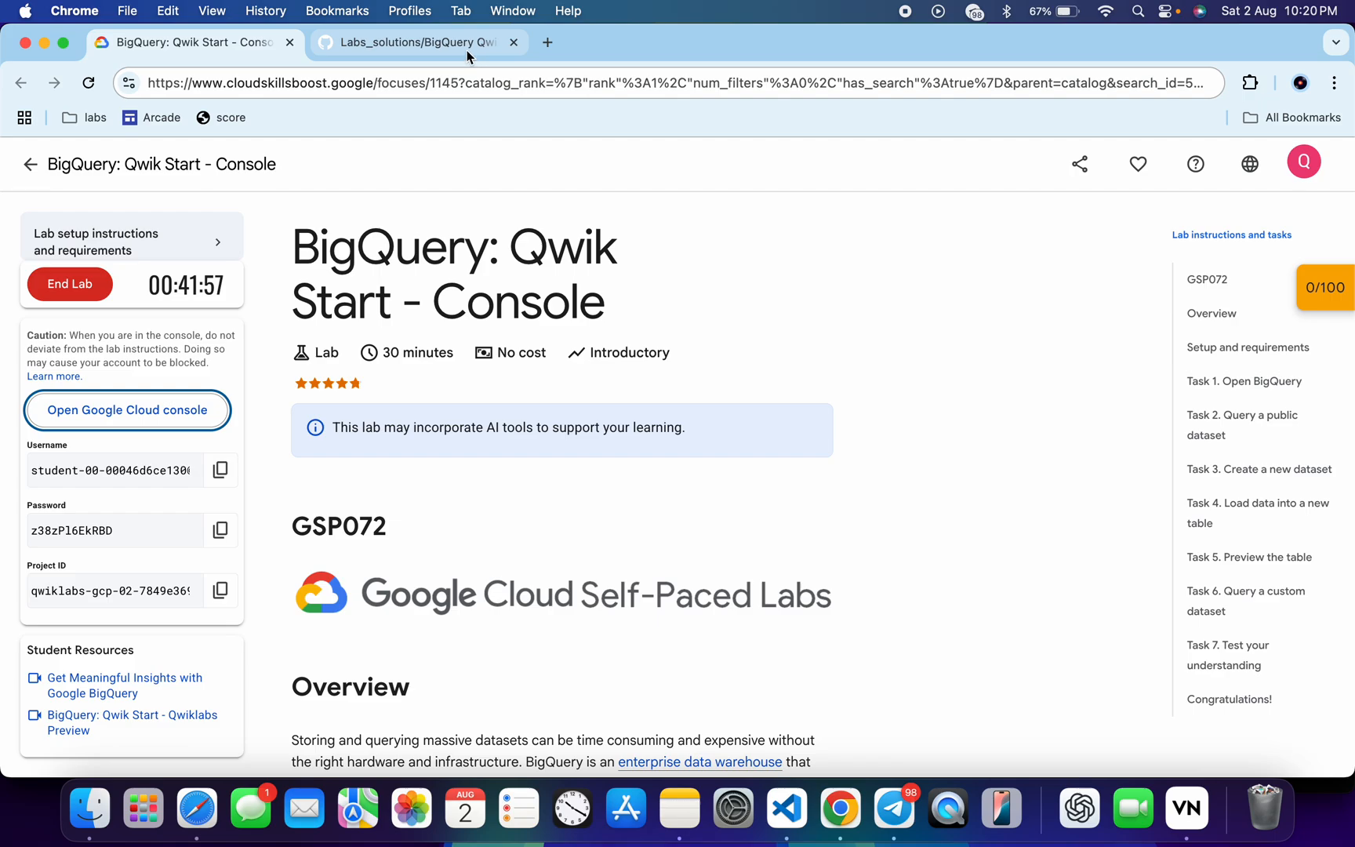
Step: Show the GSP072 solution guide and open its Cloud Shell launch link separately
{"action": "left_click", "coordinate": [415, 41]}
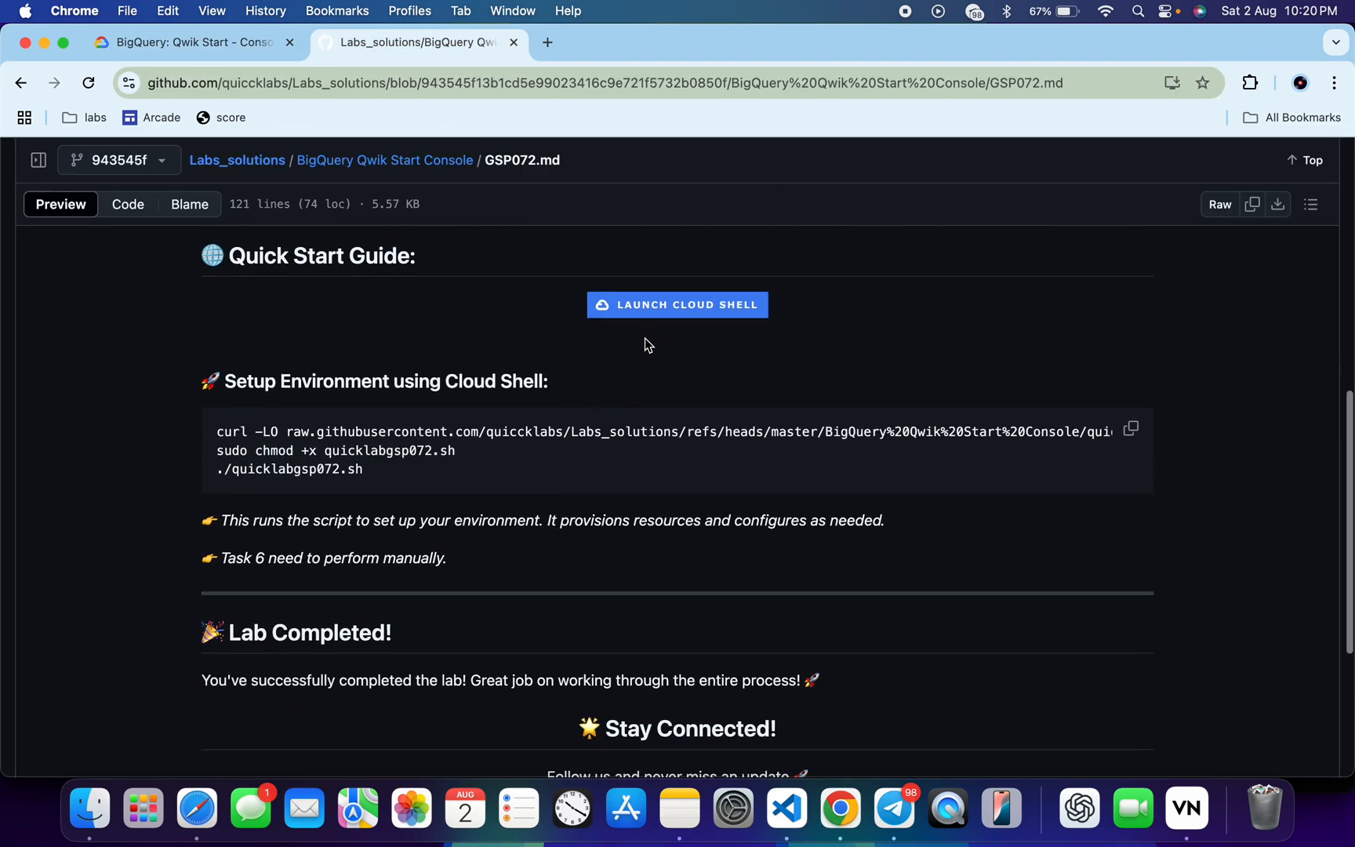
{"action": "right_click", "coordinate": [677, 304]}
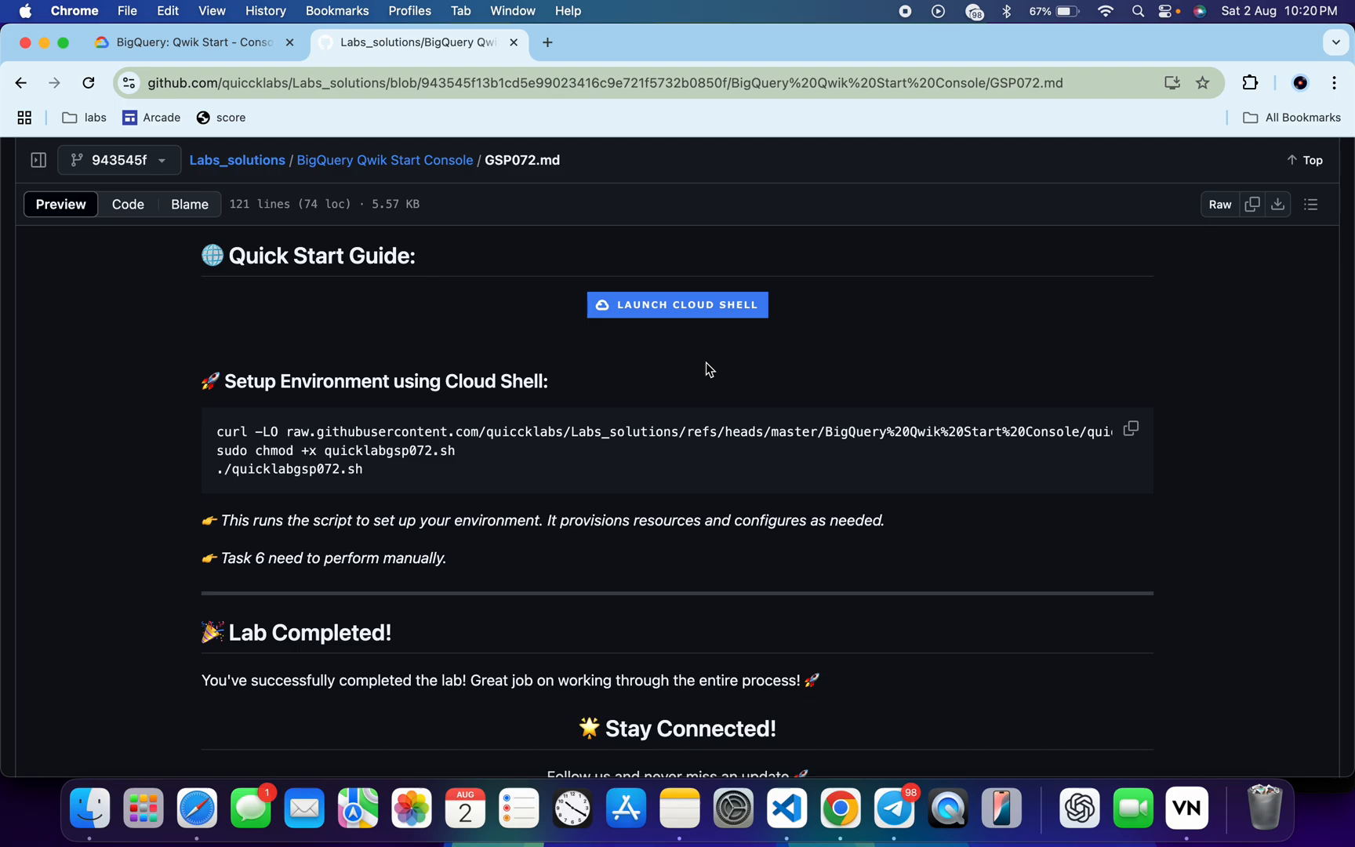
{"action": "mouse_move", "coordinate": [724, 398]}
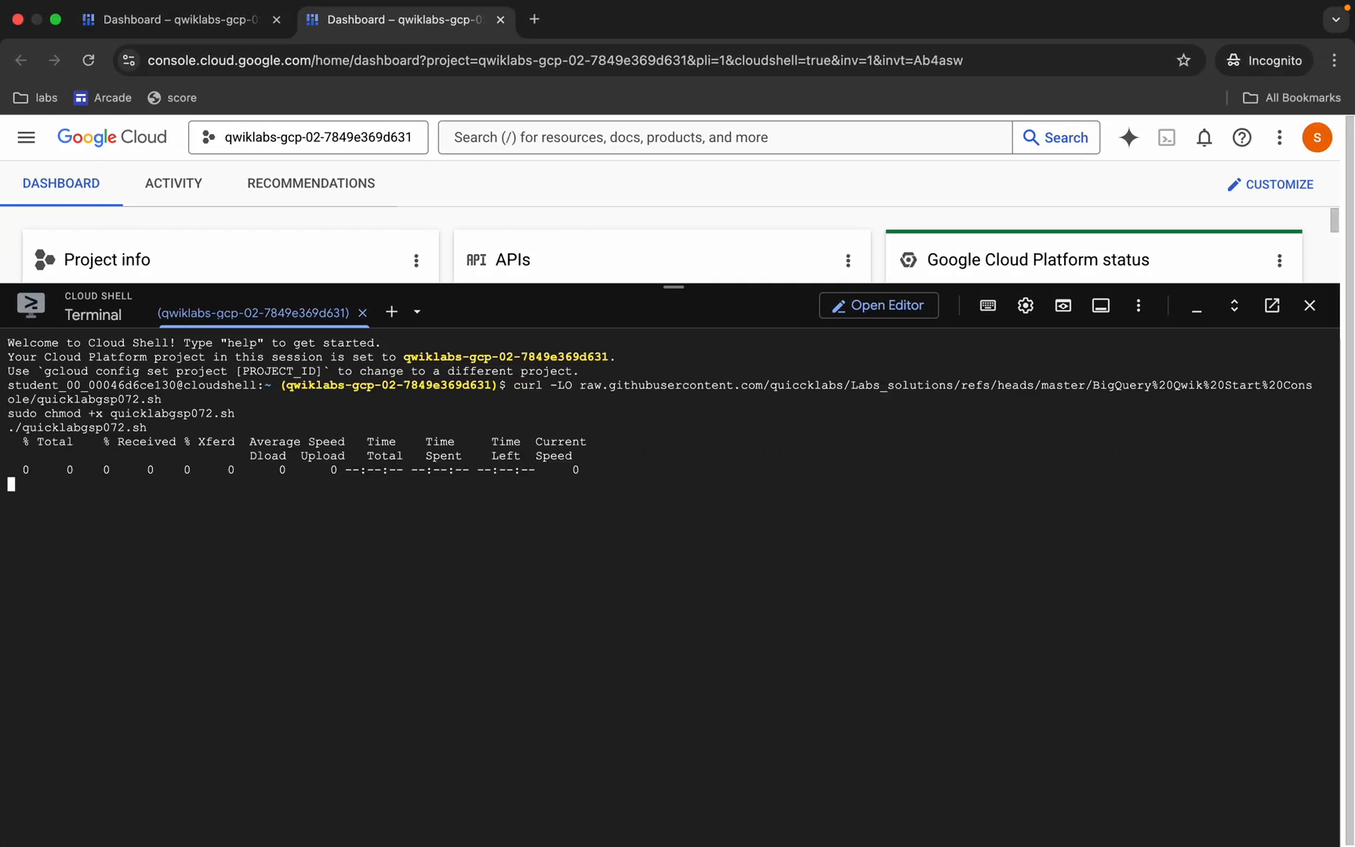
Step: Enlarge the Cloud Shell terminal running quicklabgsp072.sh and jump to the custom query task
{"action": "left_click", "coordinate": [1234, 305]}
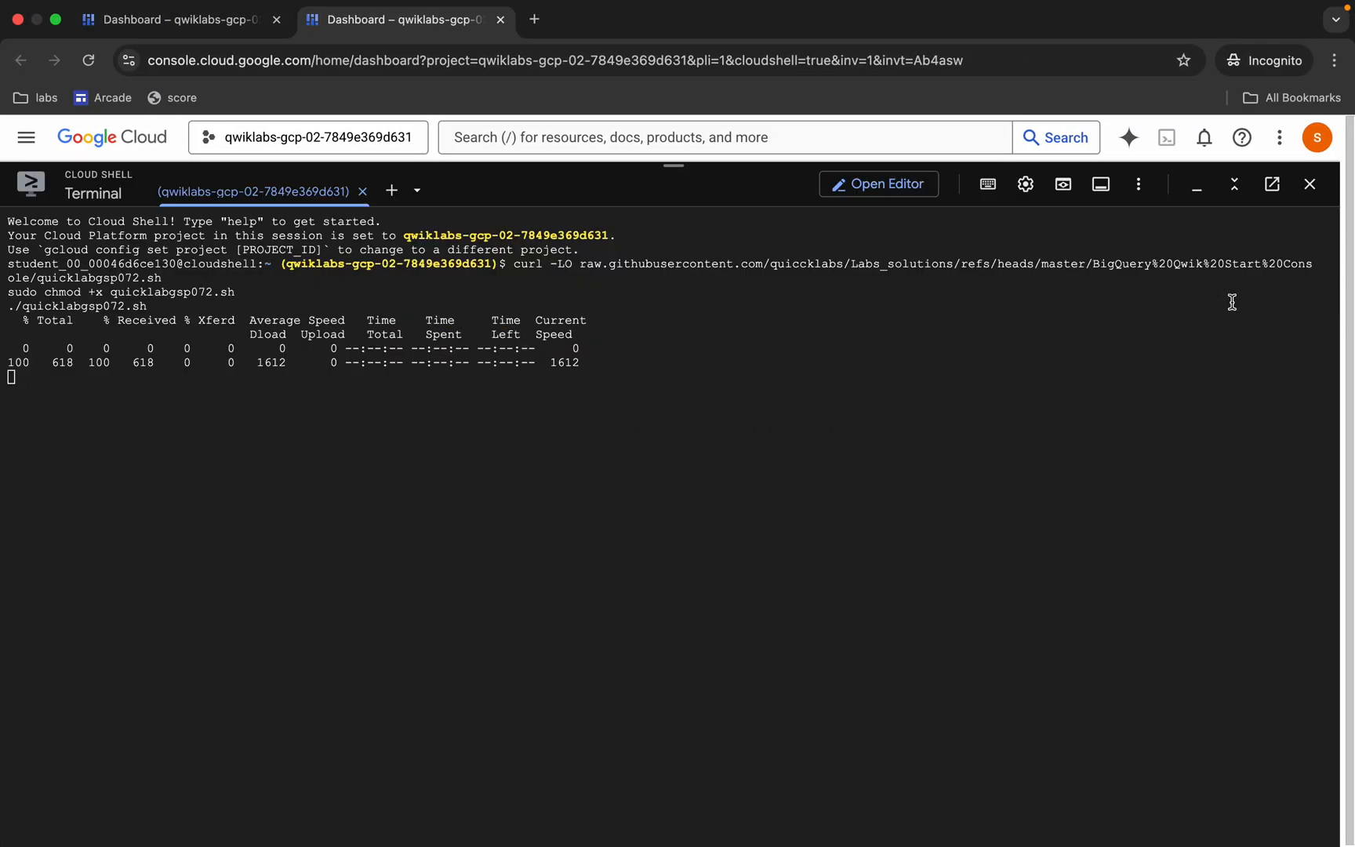
{"action": "mouse_move", "coordinate": [1069, 299]}
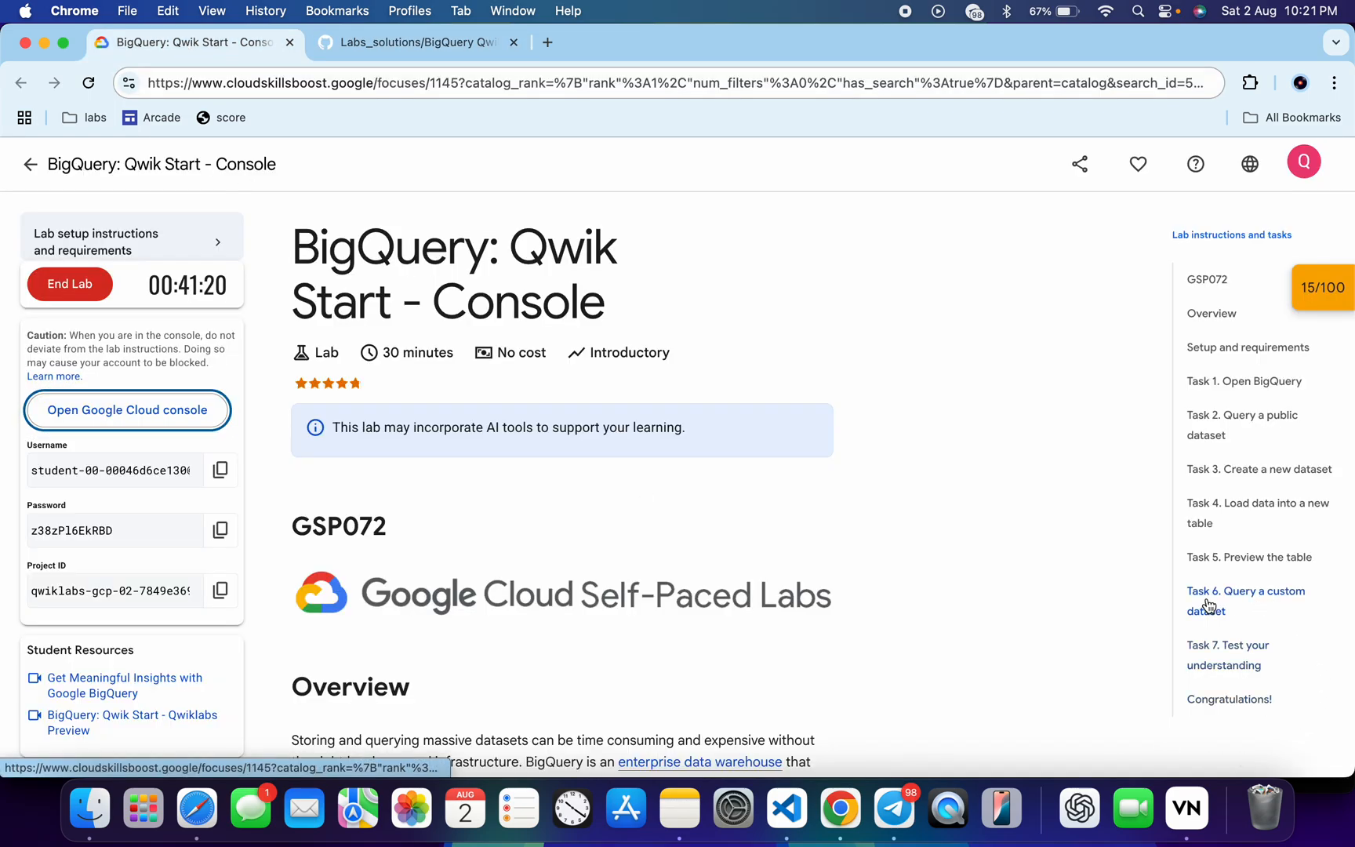
{"action": "left_click", "coordinate": [1246, 601]}
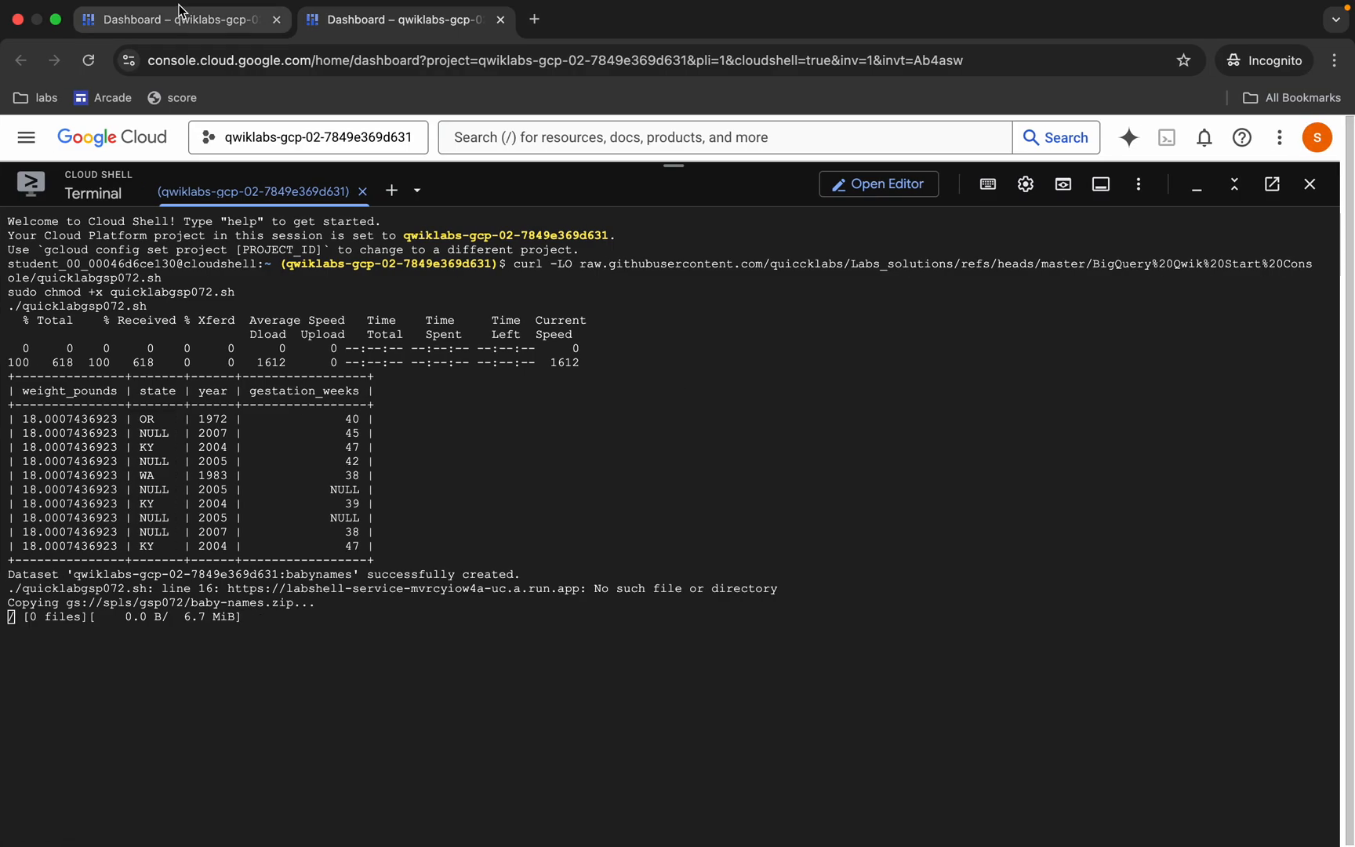
{"action": "type", "text": "b"}
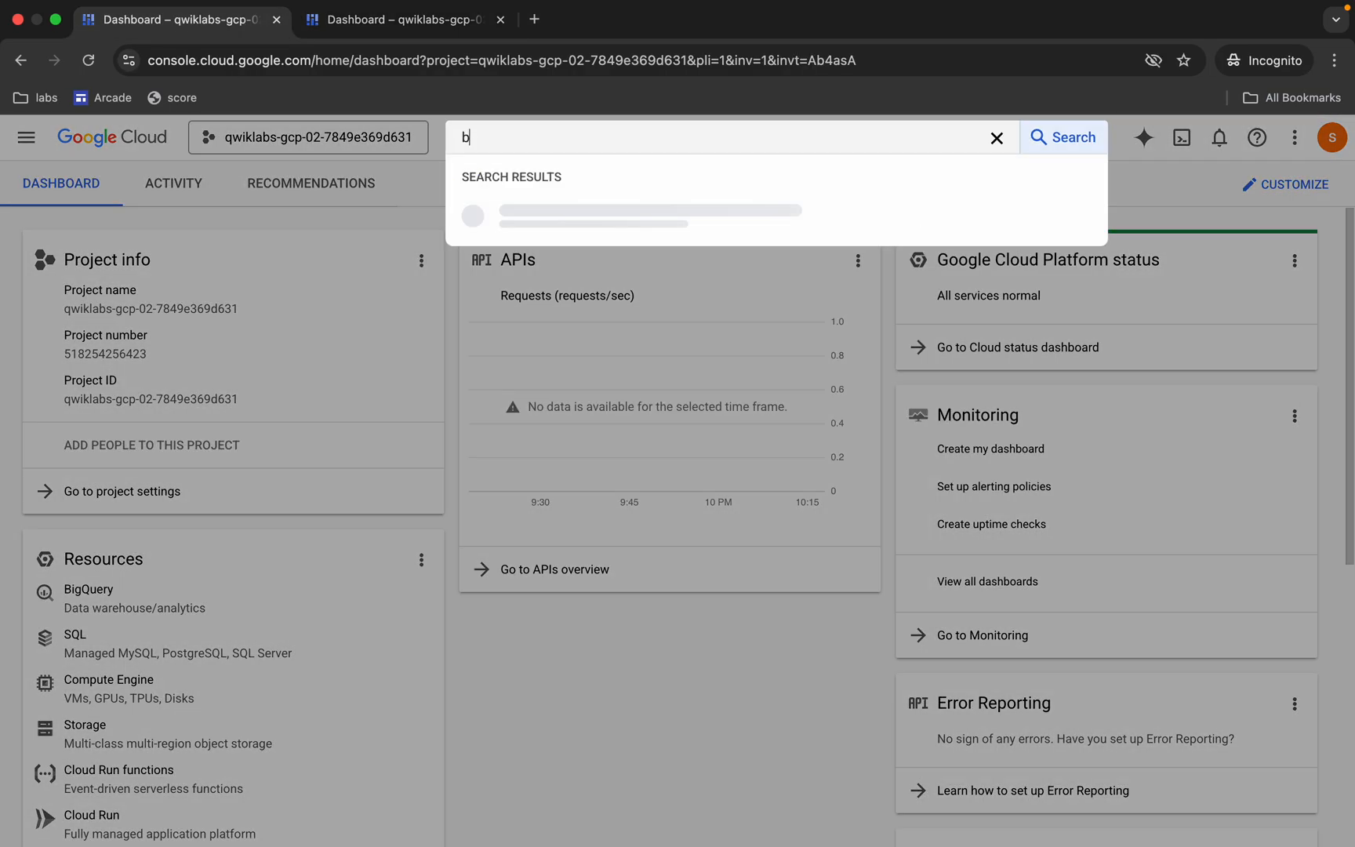
Step: Search 'bigquery', open BigQuery Studio, and dismiss the welcome message
{"action": "type", "text": "igquery export"}
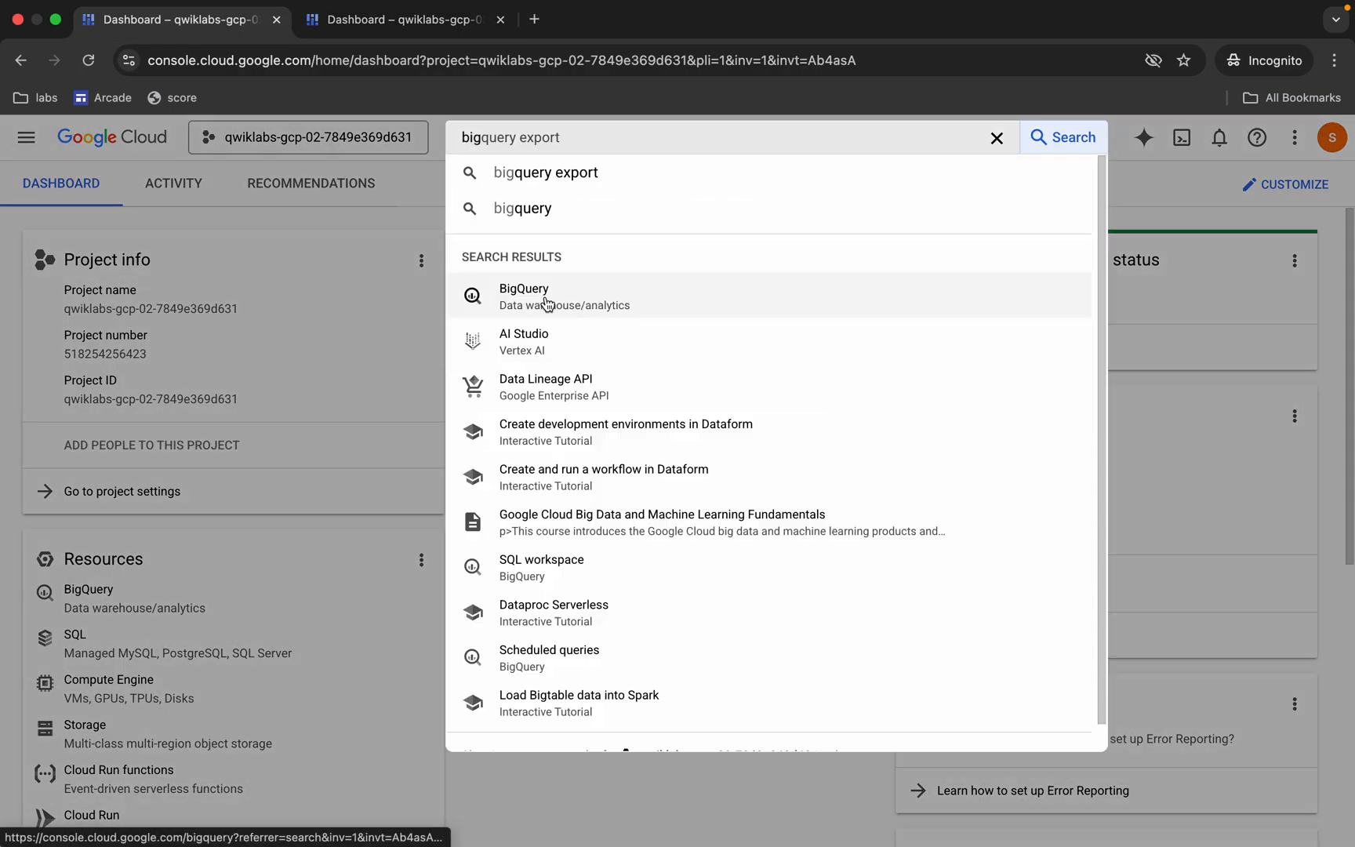
{"action": "left_click", "coordinate": [523, 294]}
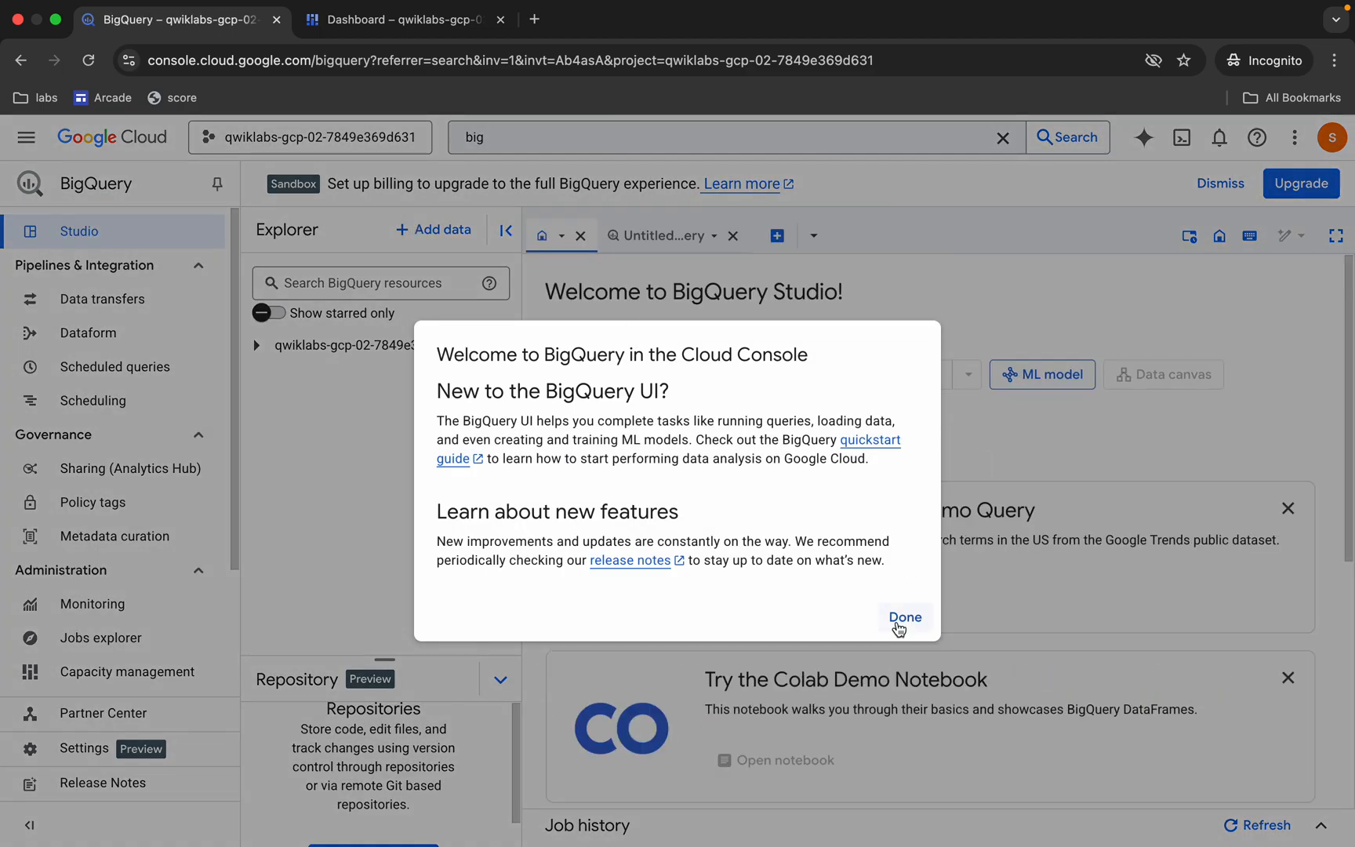
{"action": "left_click", "coordinate": [904, 617]}
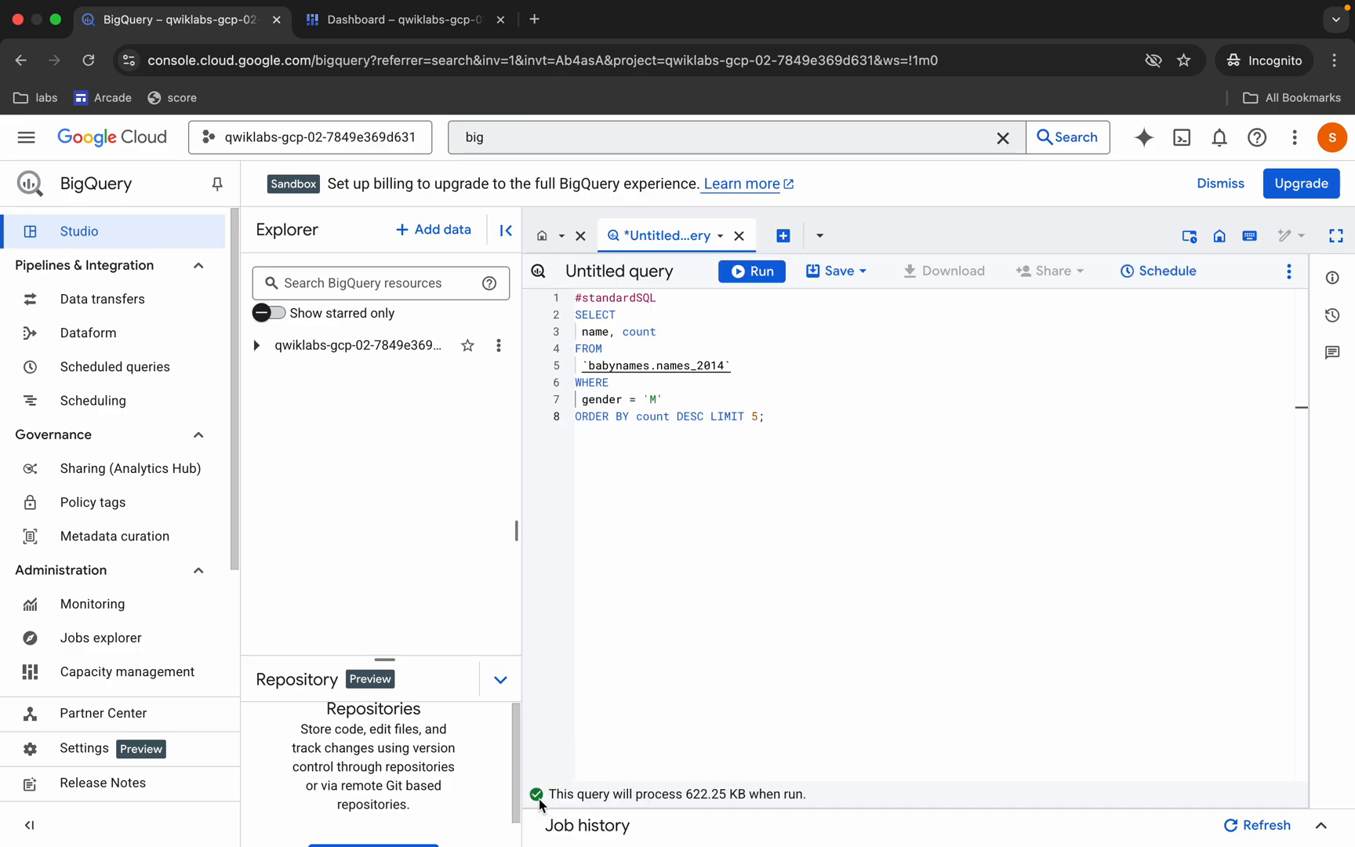
Step: Run the names_2014 top-five boys' names query, check Cloud Shell, and return to the lab
{"action": "left_click", "coordinate": [750, 271]}
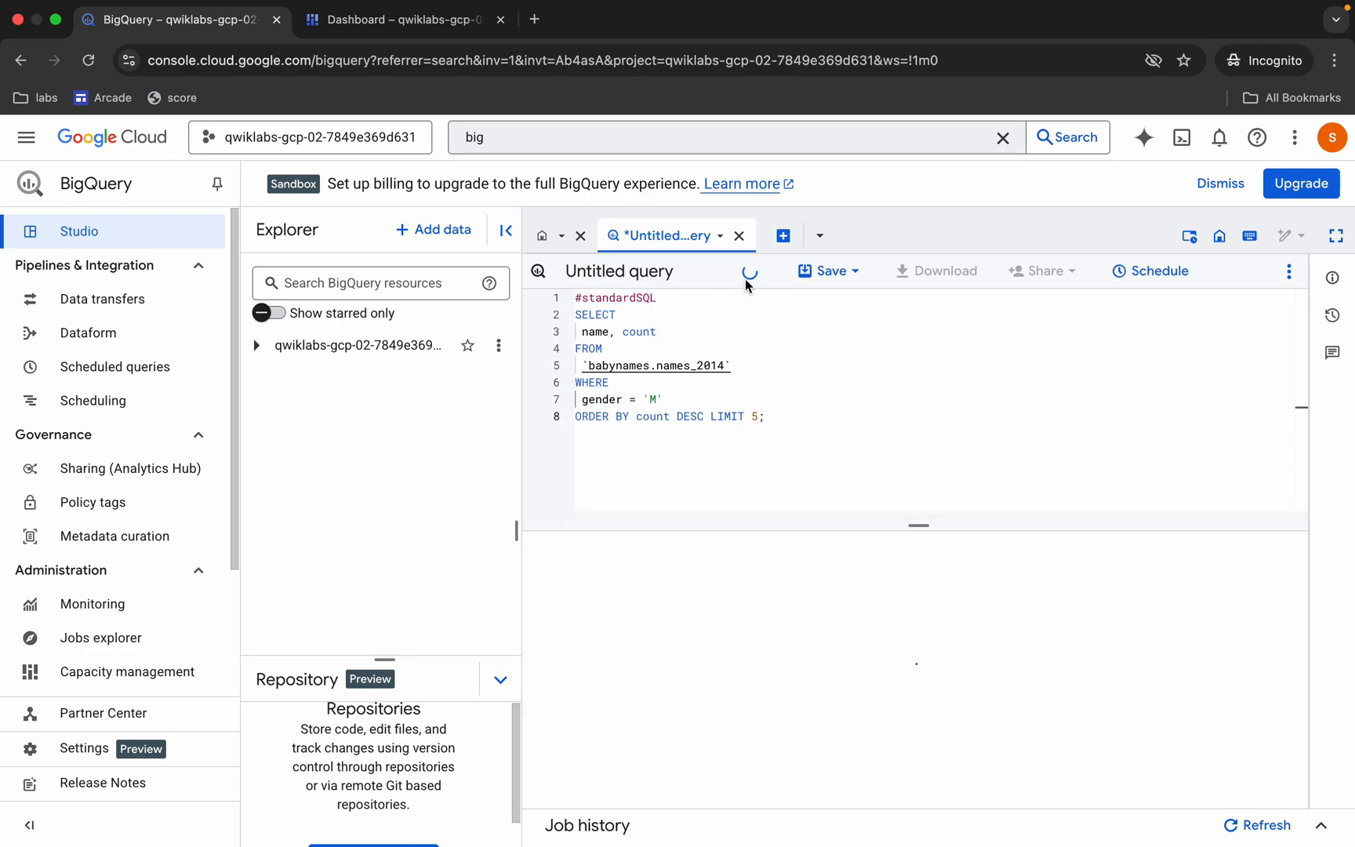
{"action": "left_click", "coordinate": [751, 271]}
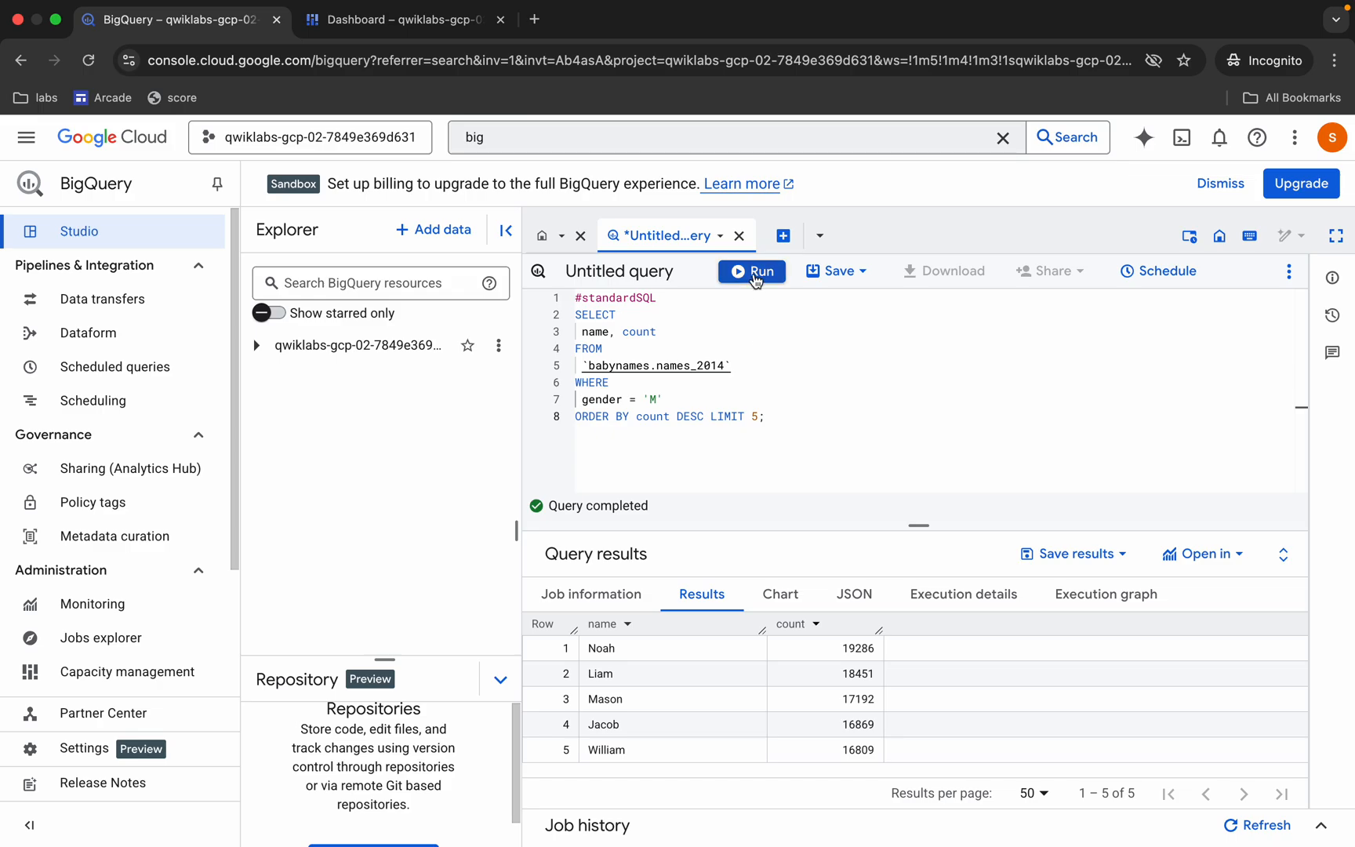
{"action": "mouse_move", "coordinate": [406, 18]}
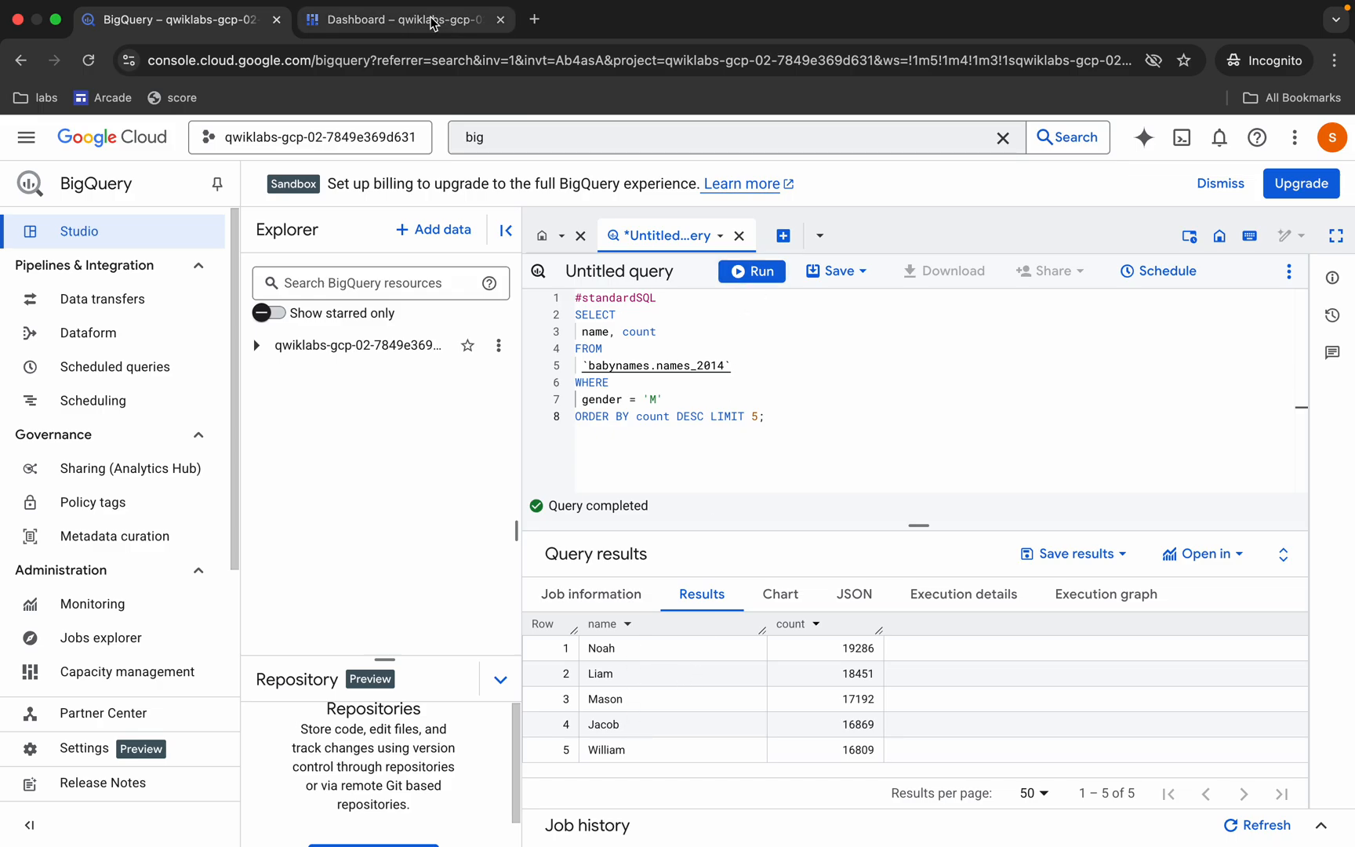
{"action": "left_click", "coordinate": [405, 19]}
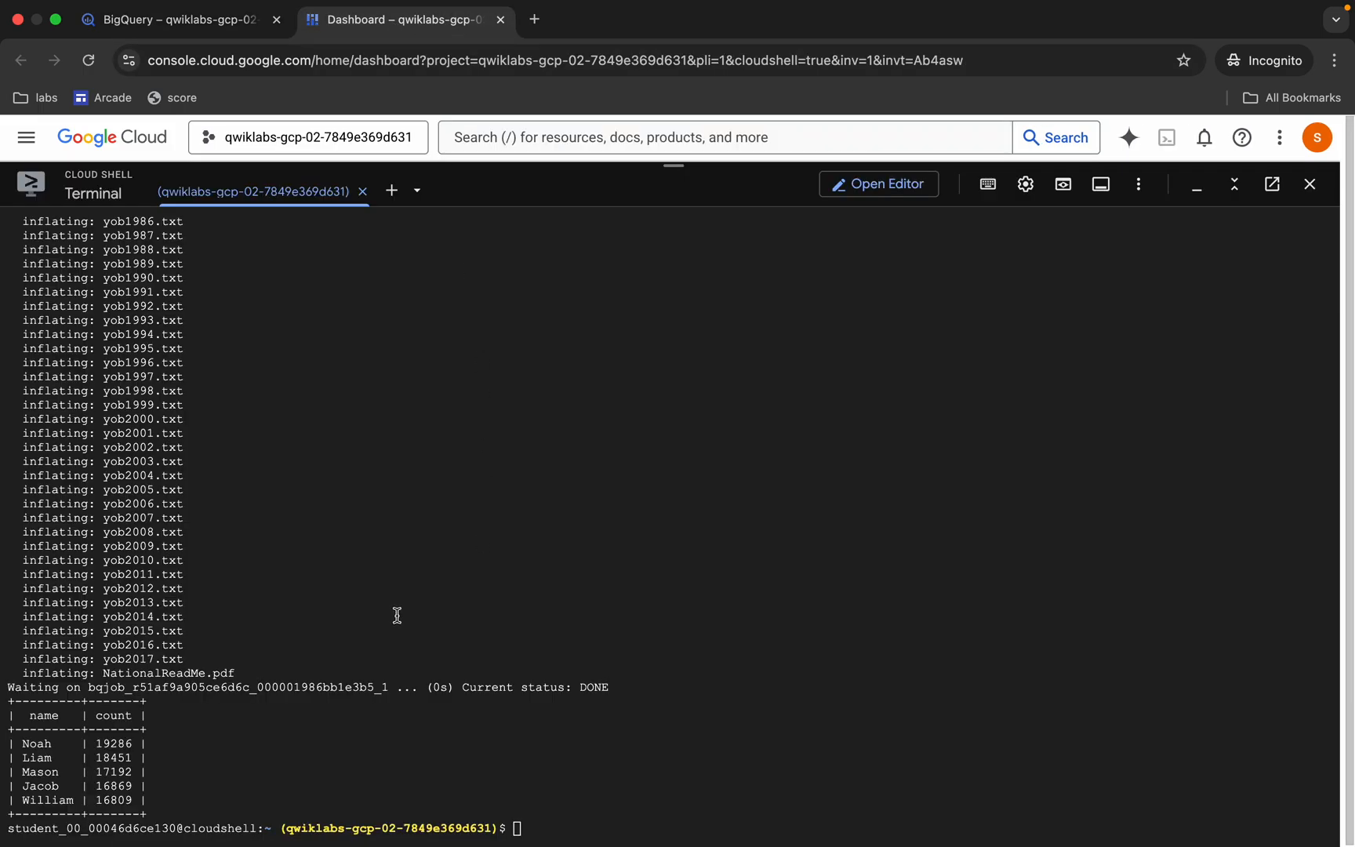
{"action": "mouse_move", "coordinate": [195, 787]}
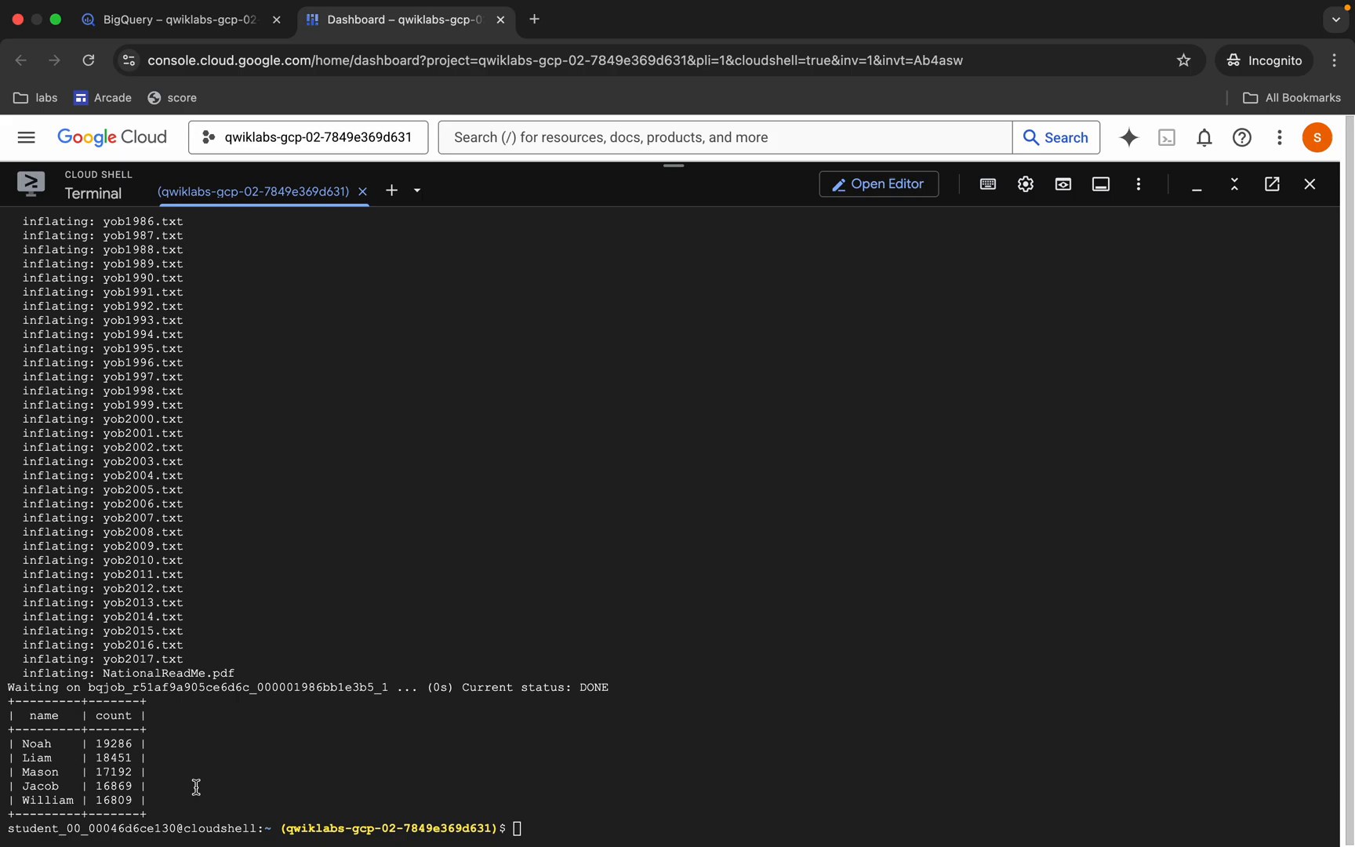
{"action": "left_click", "coordinate": [181, 41]}
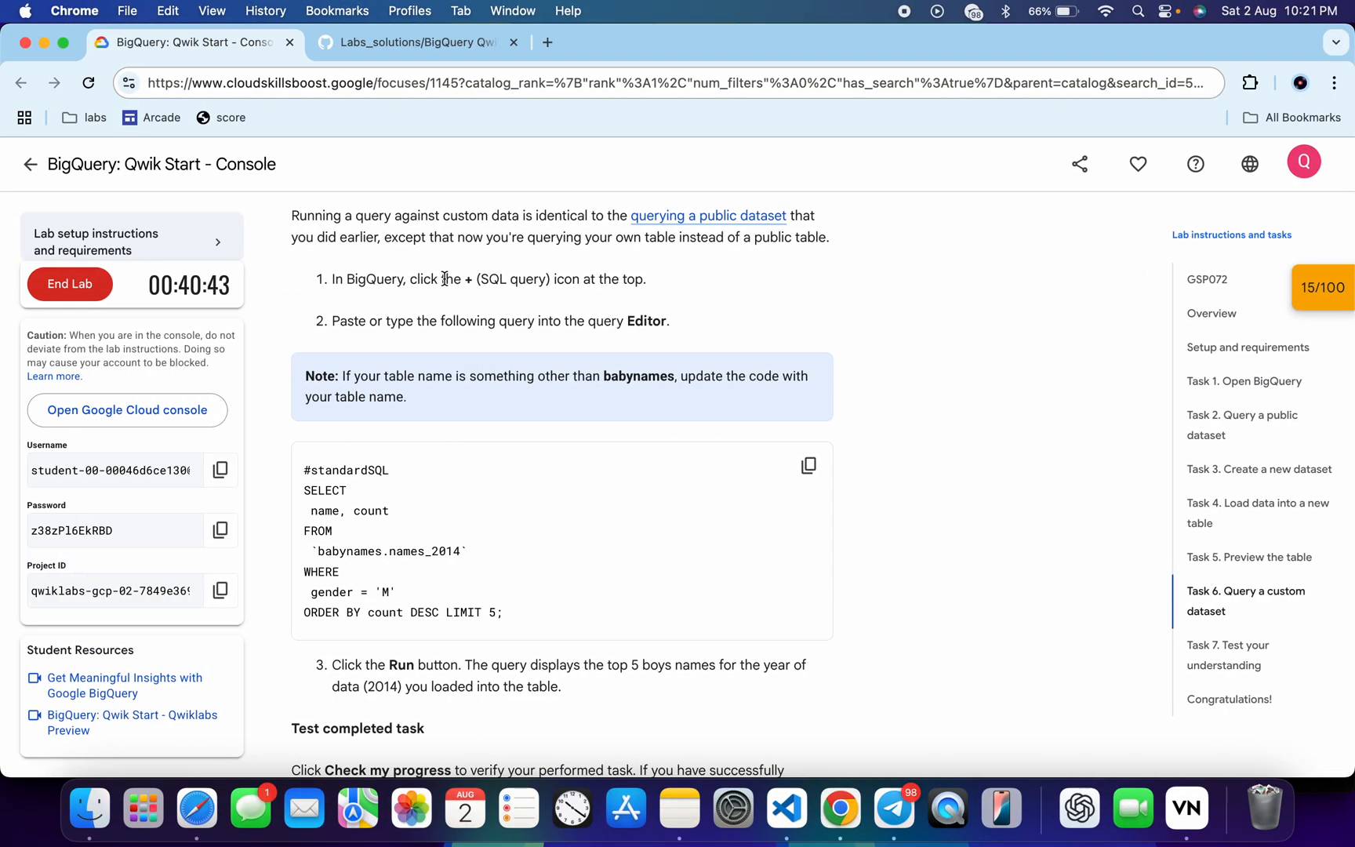
Step: Check progress on the lab checkpoints, including the new dataset, then return to the top
{"action": "left_click", "coordinate": [1321, 287]}
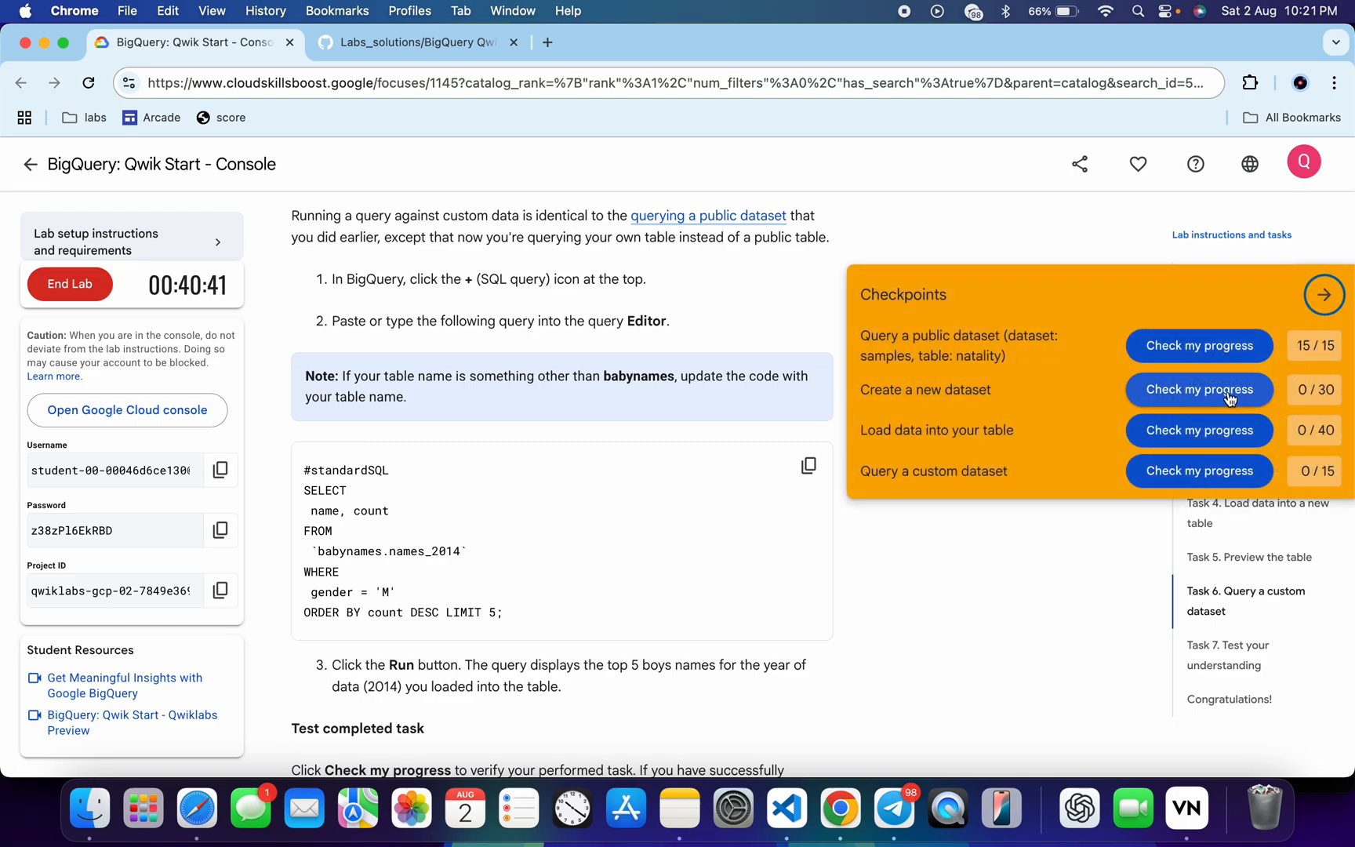
{"action": "left_click", "coordinate": [1198, 389]}
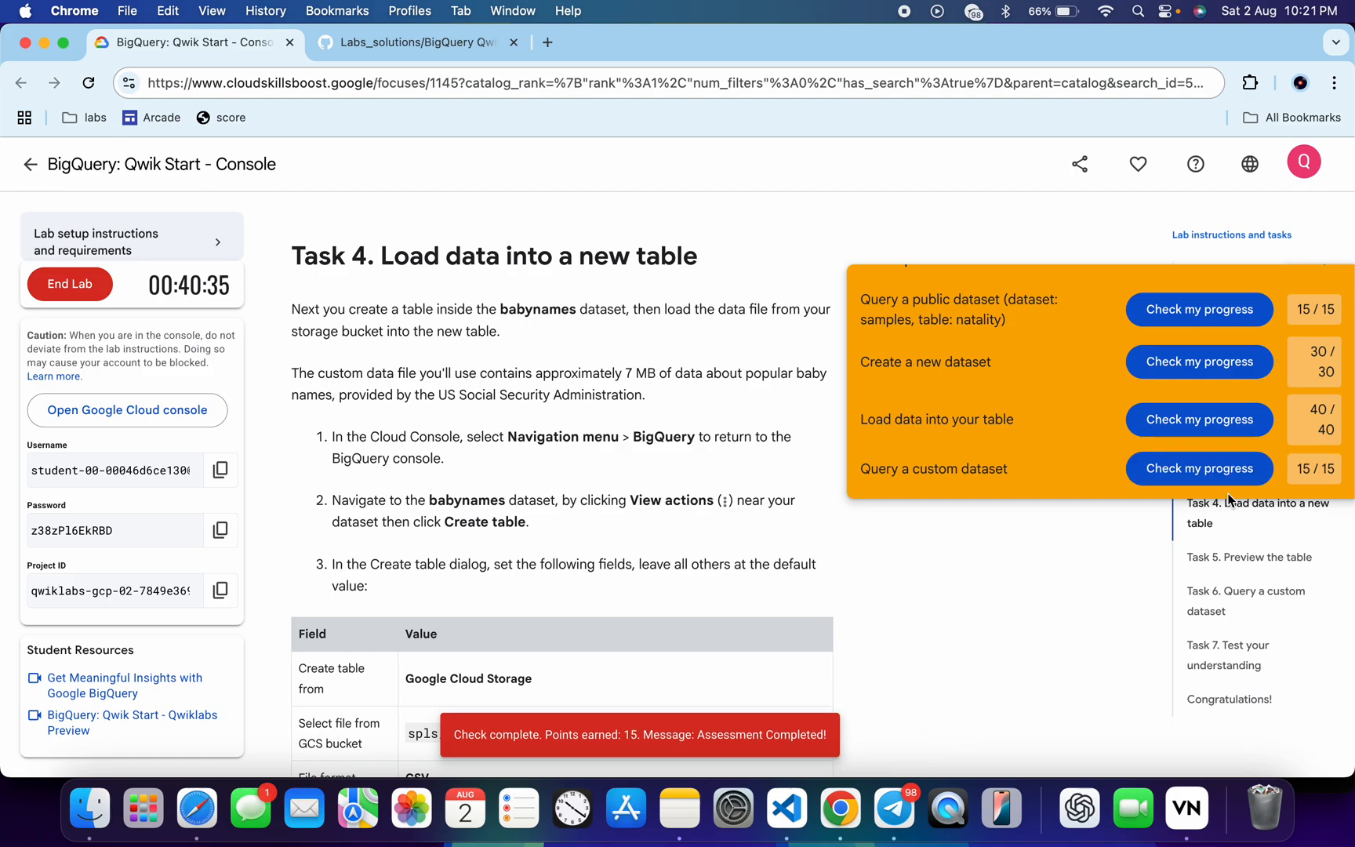
{"action": "mouse_move", "coordinate": [1275, 574]}
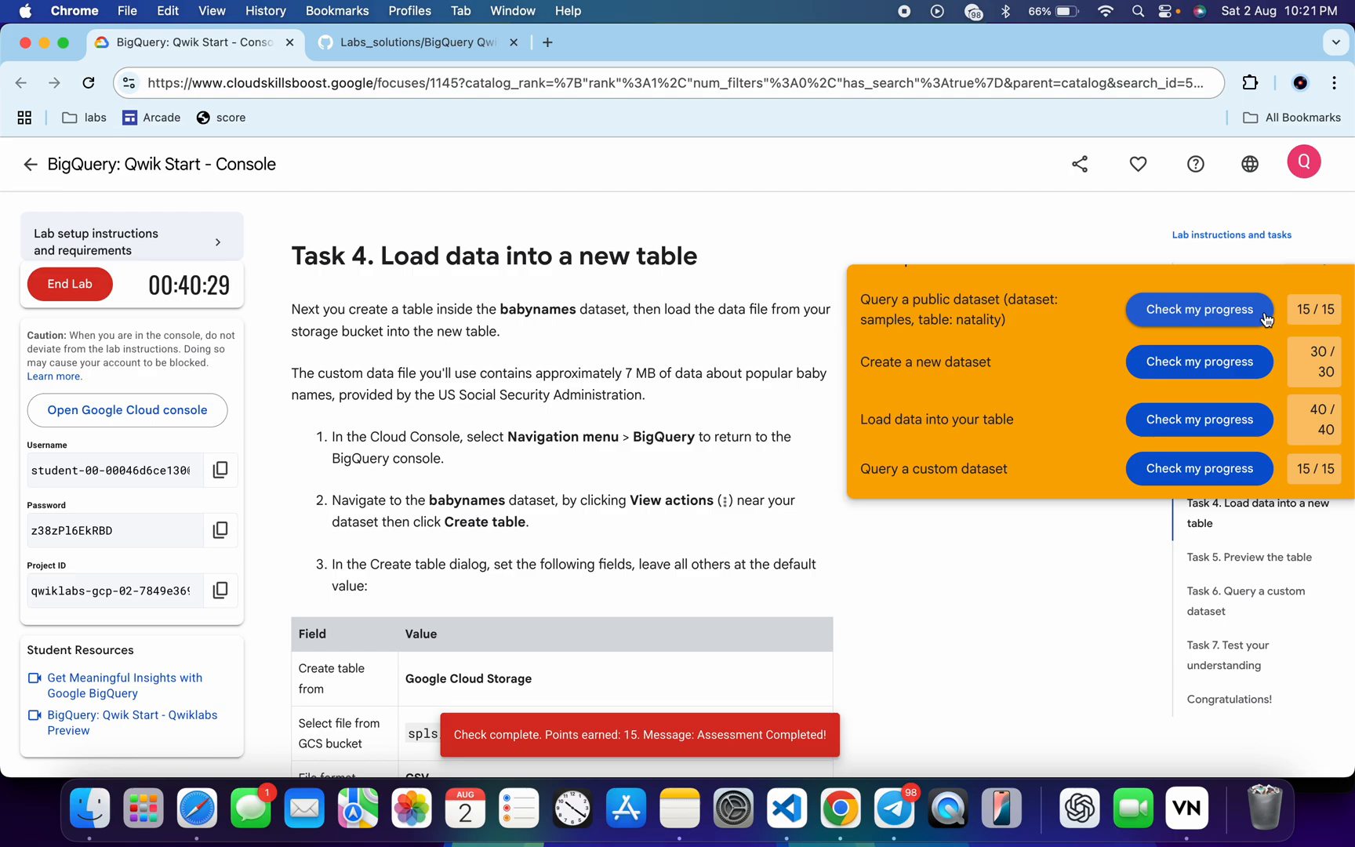
{"action": "scroll", "scroll_direction": "up", "scroll_amount": 3}
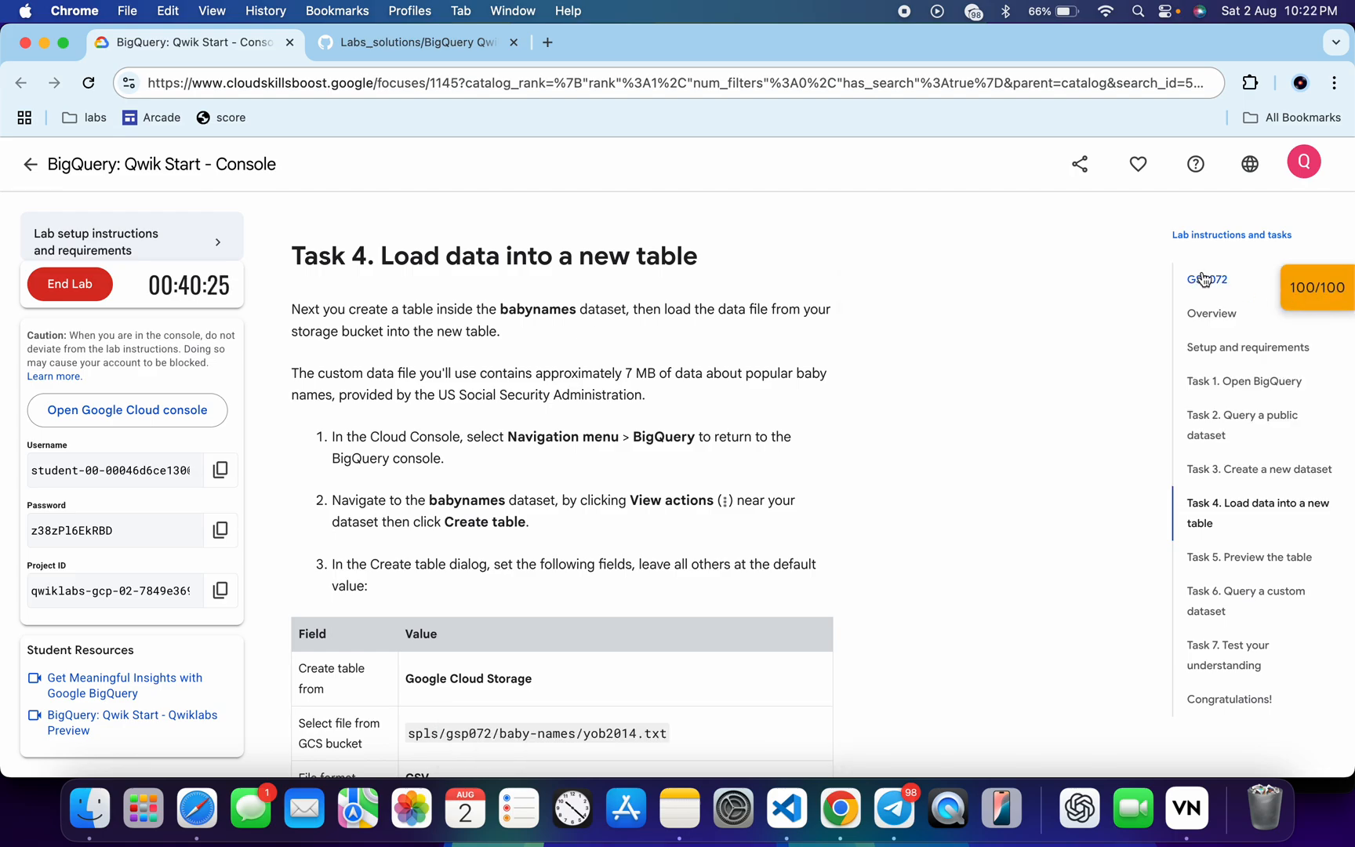
{"action": "left_click", "coordinate": [1206, 279]}
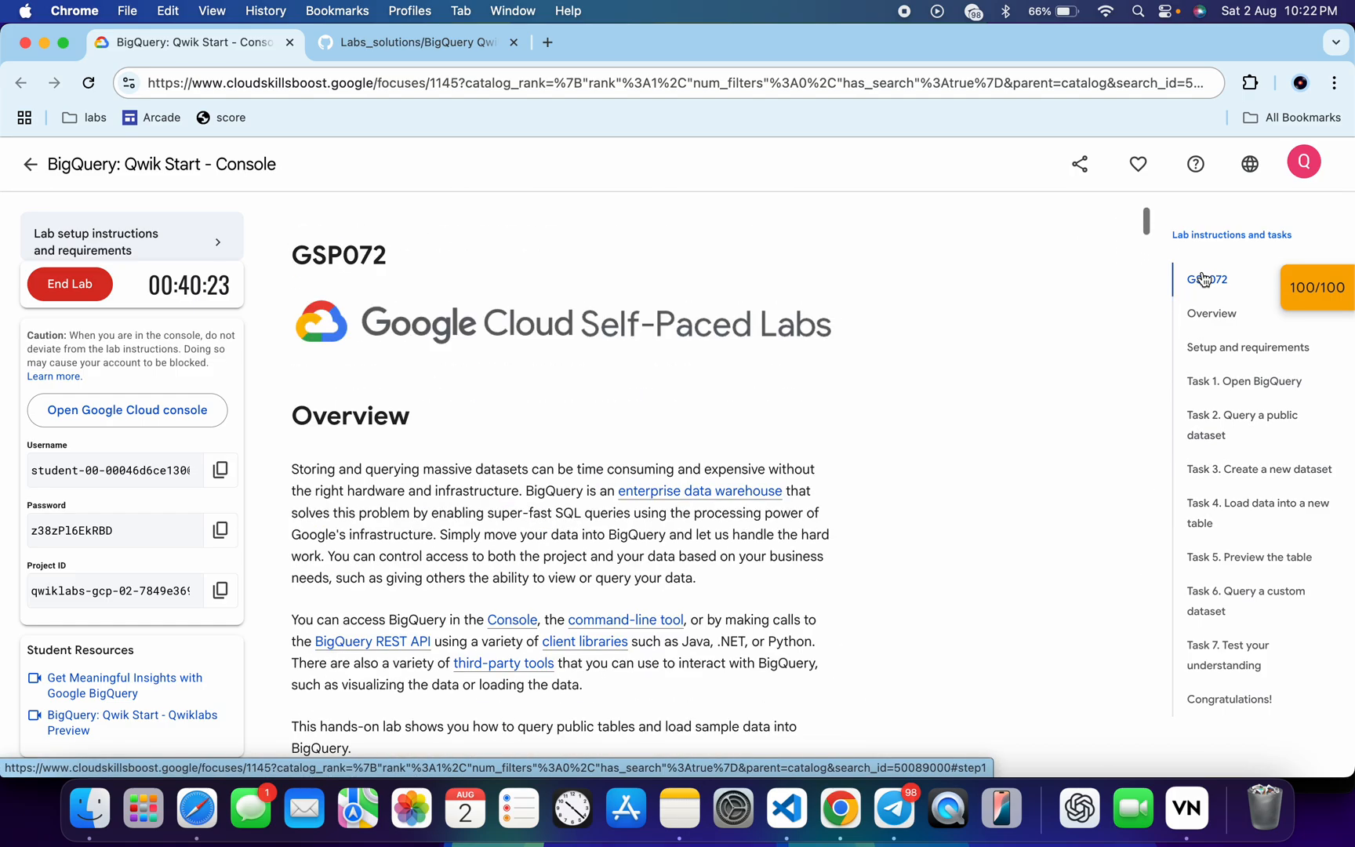